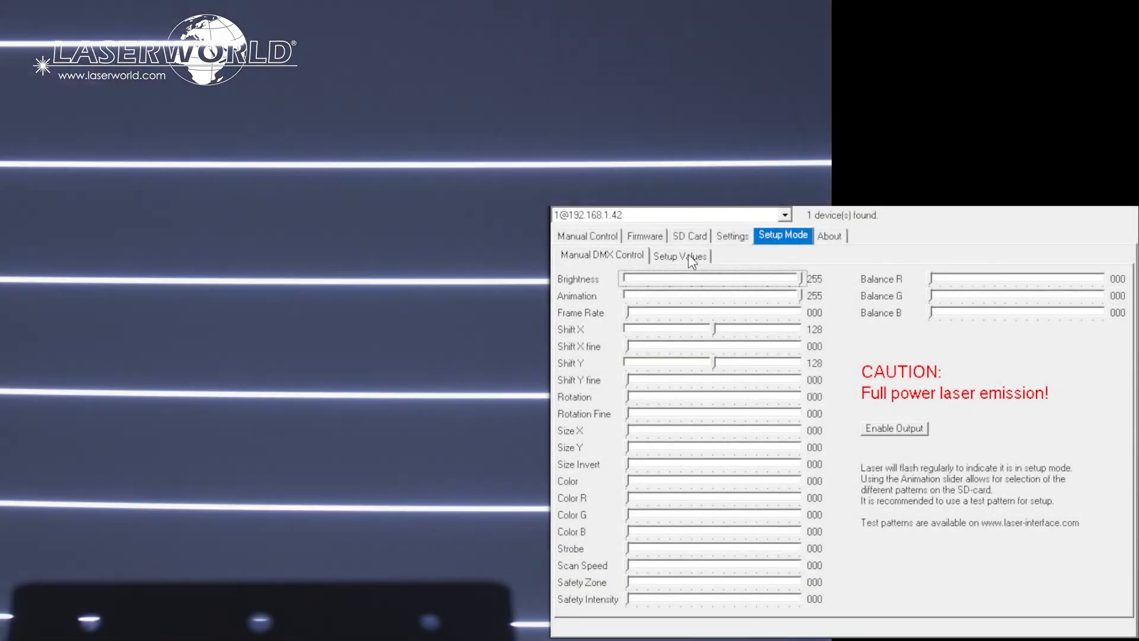
Step: In Setup Values, resize the projection to 151, set Shift Y to 136 and Safety Intensity to 189
click(679, 255)
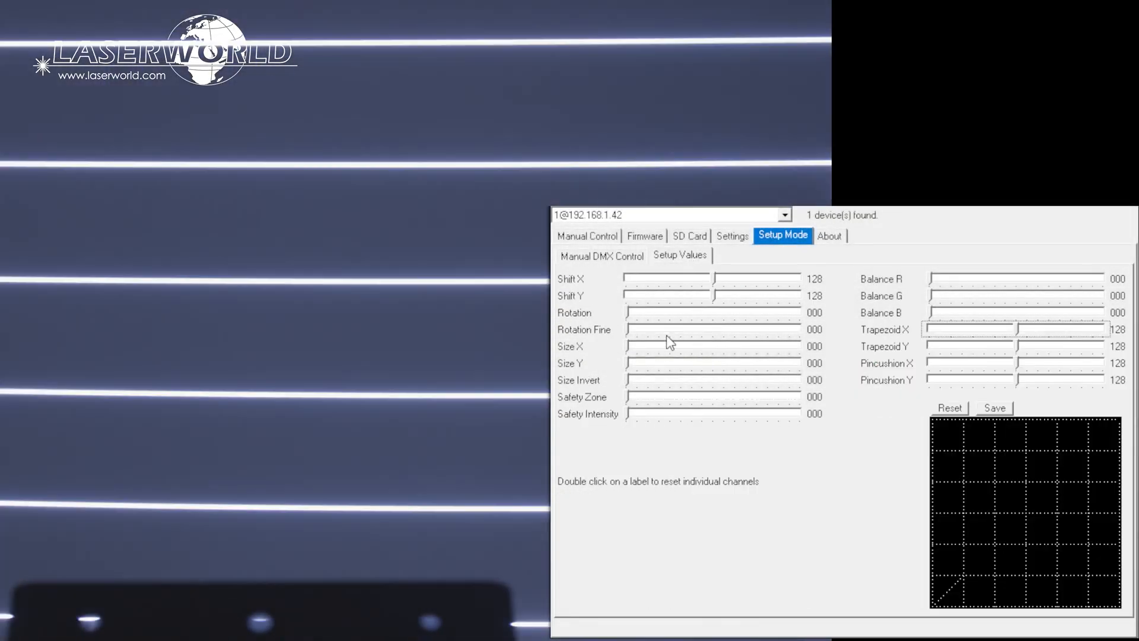
drag(630, 346, 640, 346)
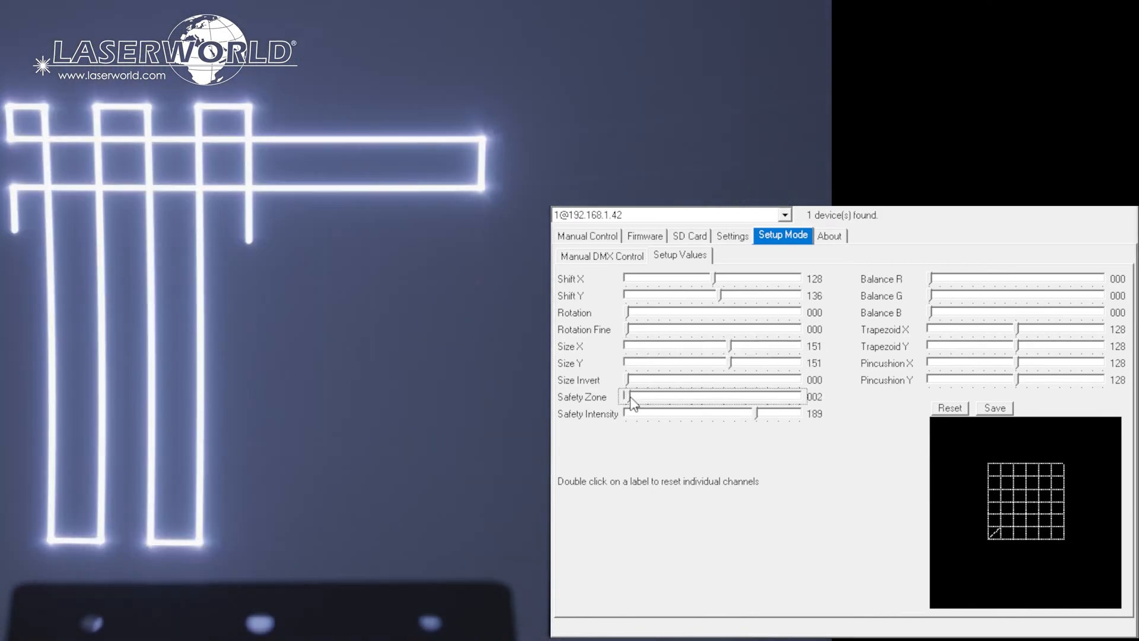
drag(627, 397, 648, 397)
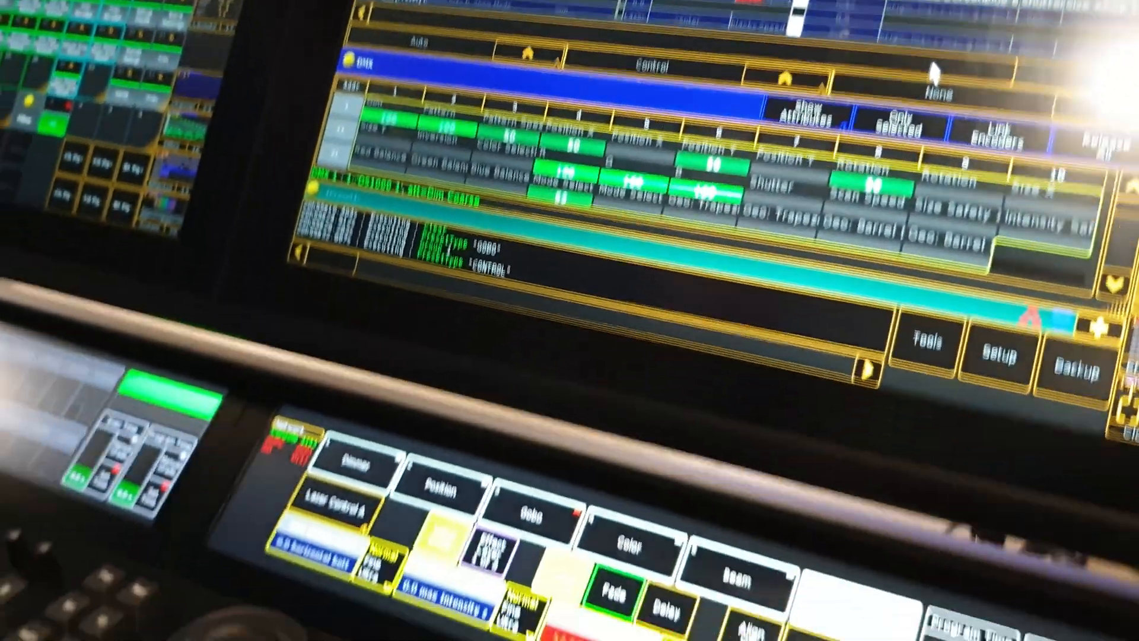
click(729, 320)
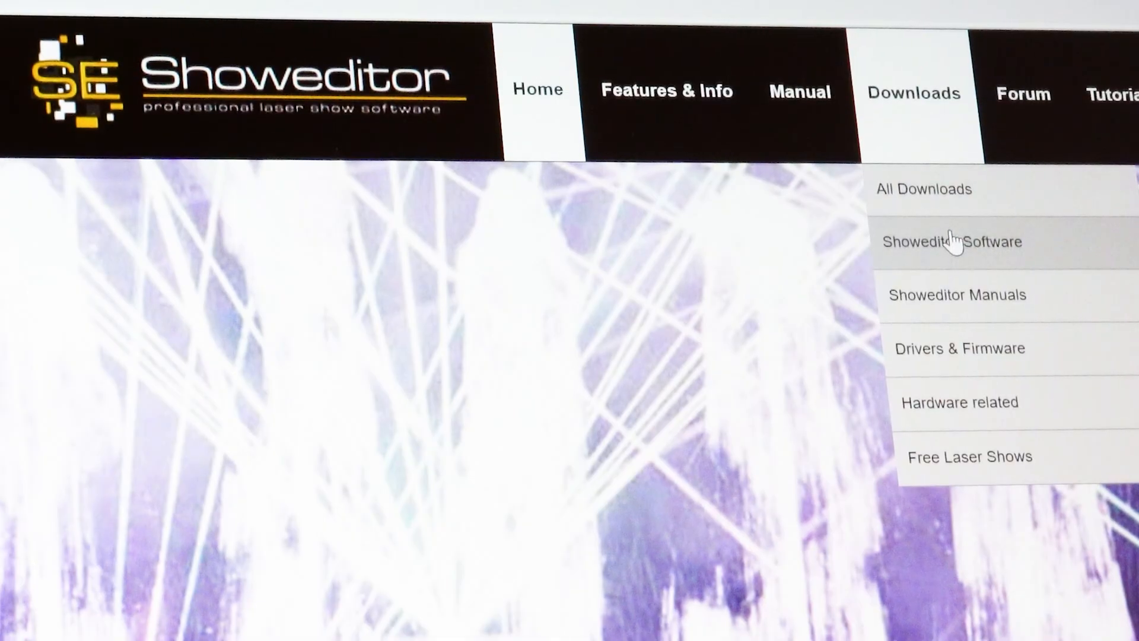
Step: Open the Showeditor Software downloads category listing Showeditor V7 Complete Version and the Content Pack
click(951, 242)
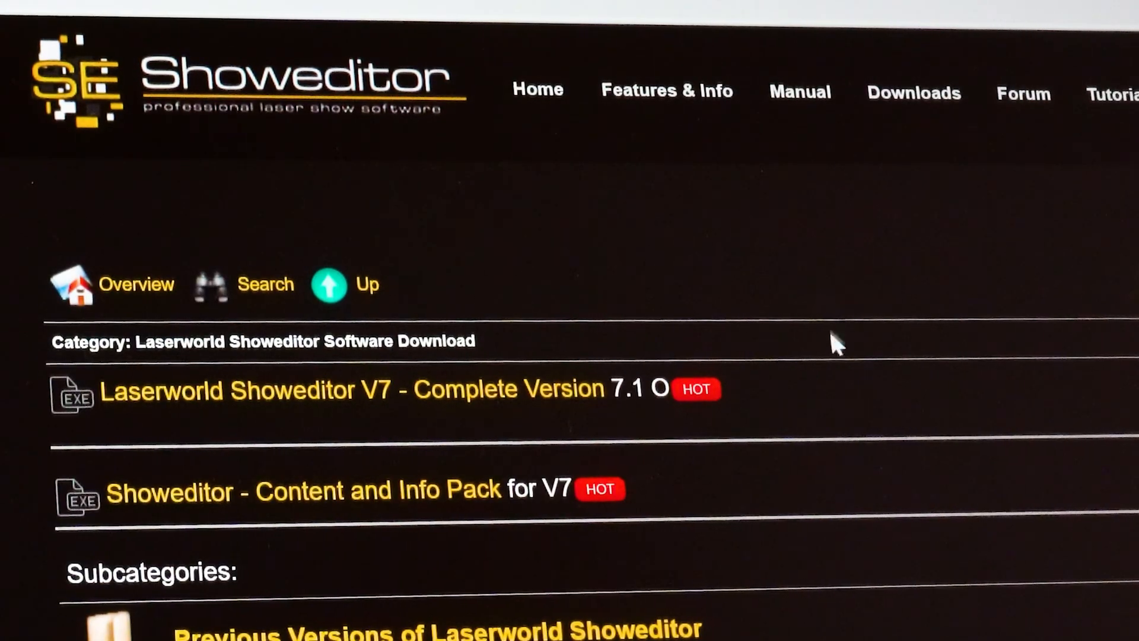
mouse_move(264, 415)
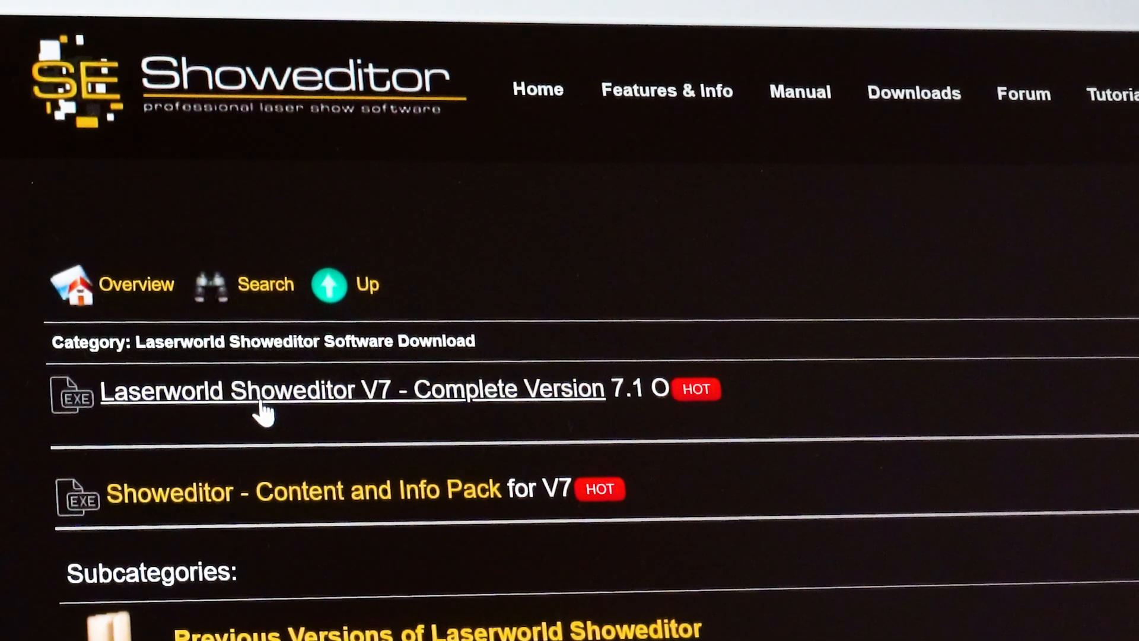